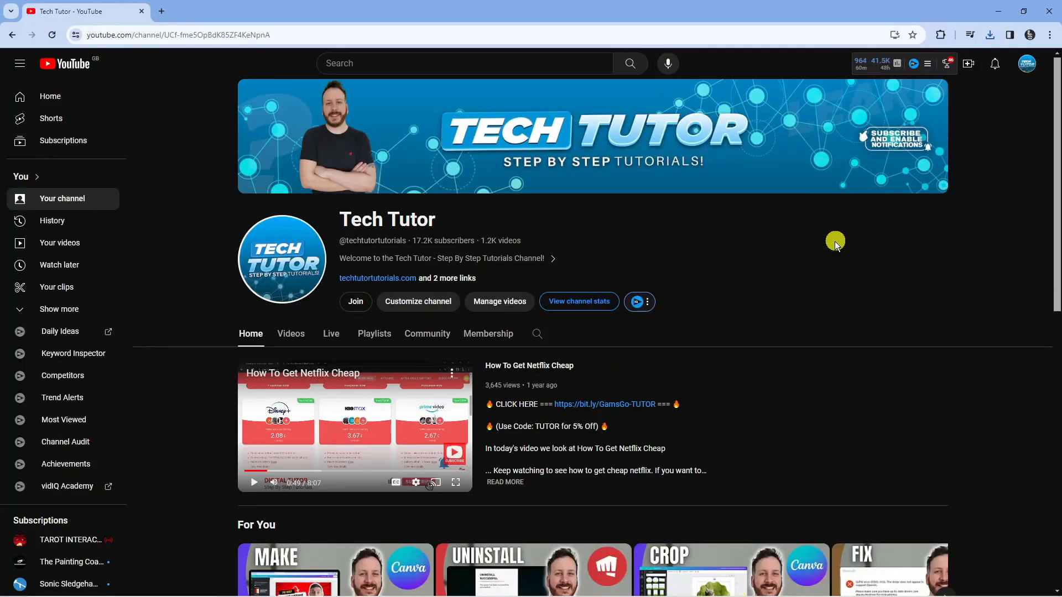
mouse_move(842, 242)
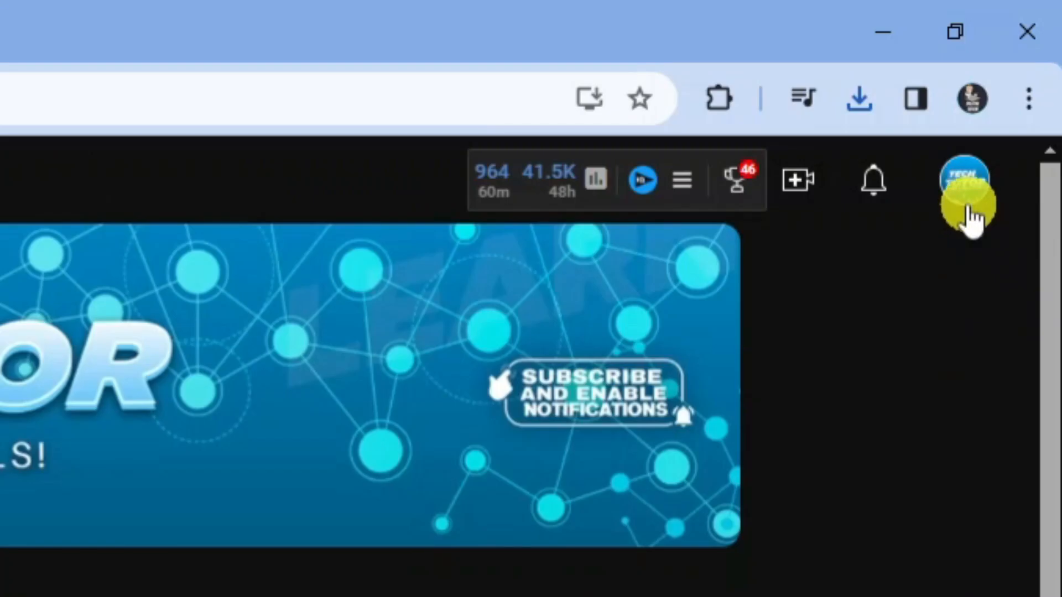
left_click(968, 183)
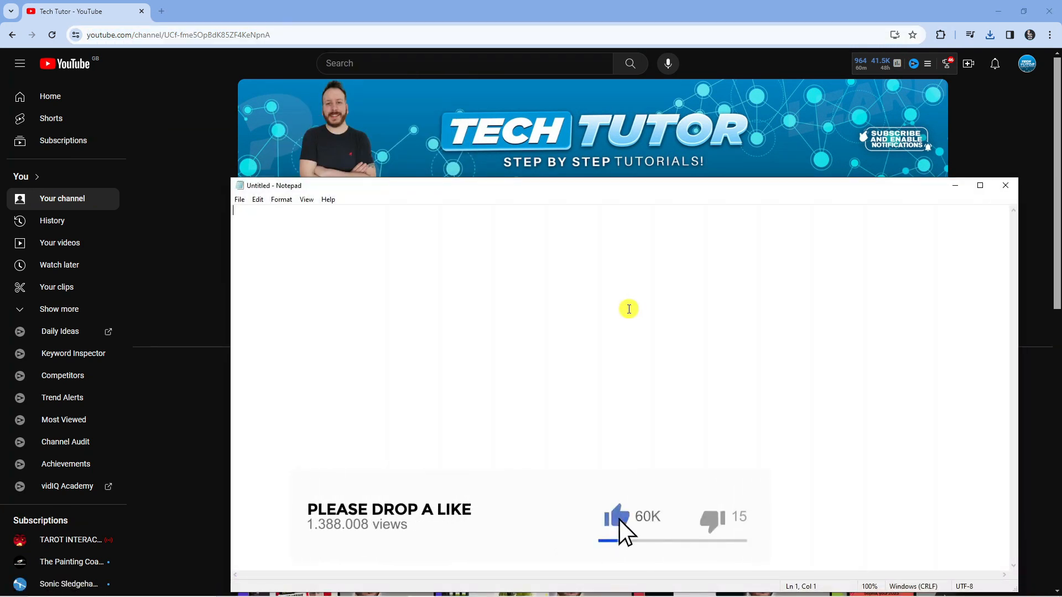
type("https://www.youtube.com/channel/UCf-fme5OpBdK85ZF4KeNpnA")
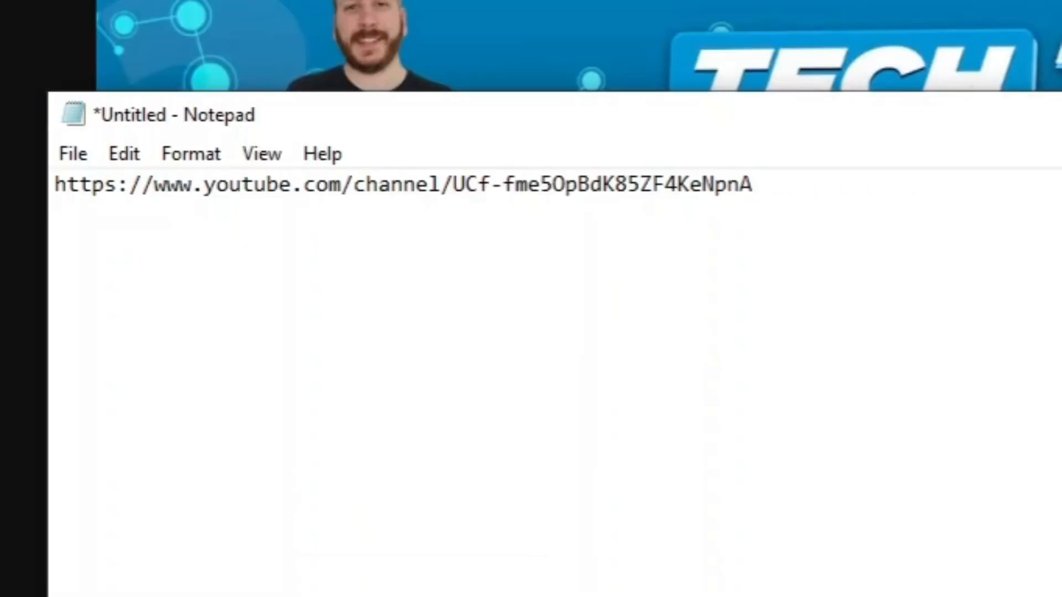
left_click(753, 185)
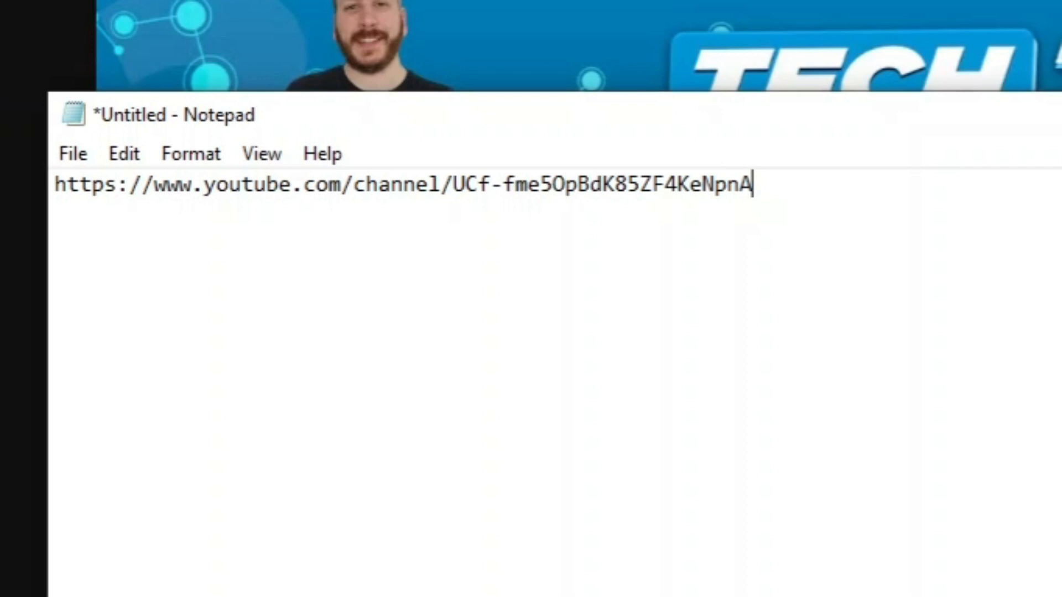
type("?su")
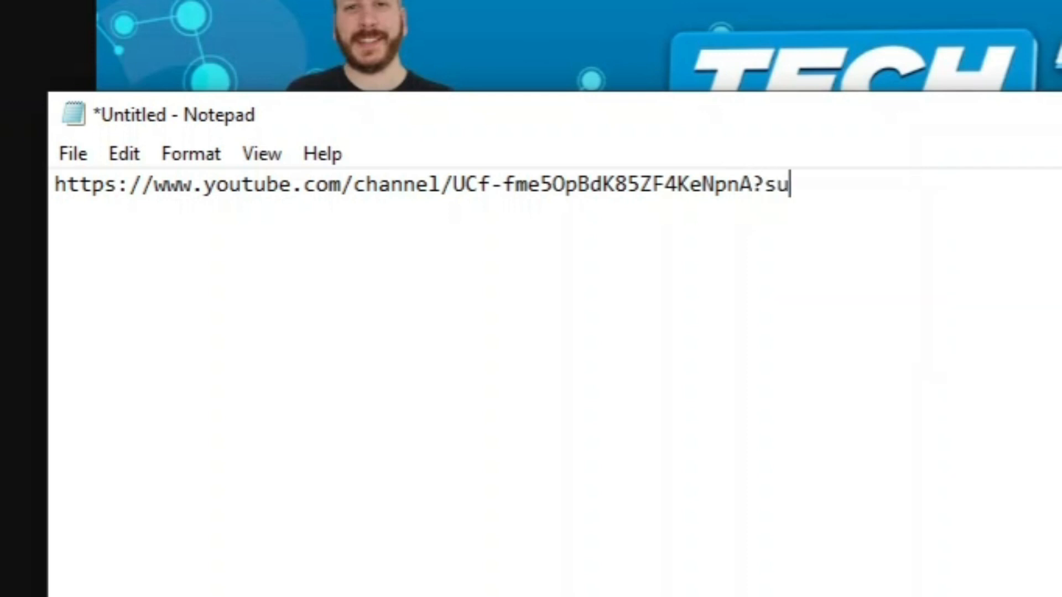
type("b")
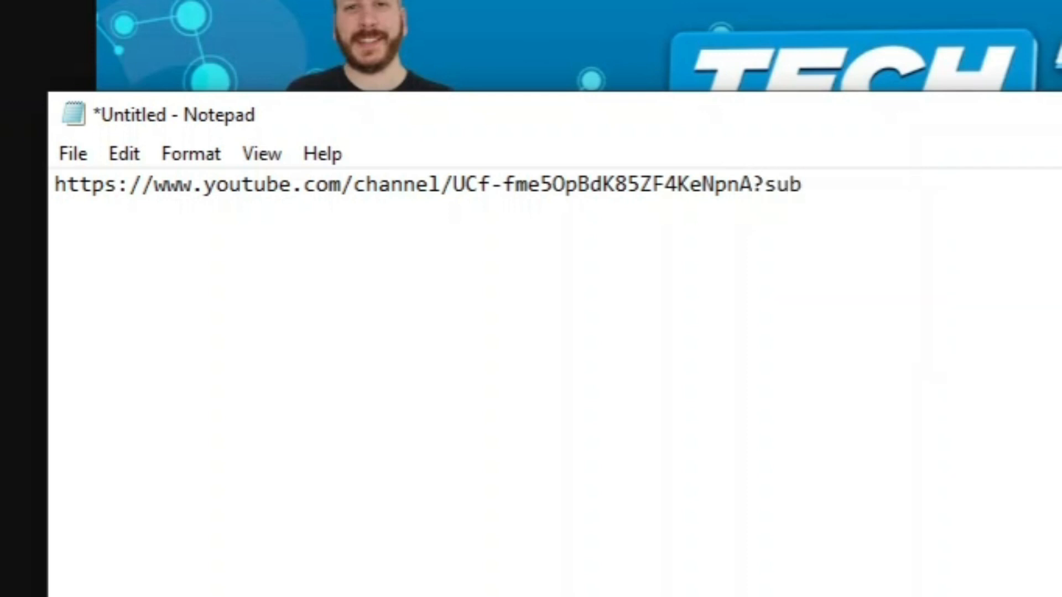
type("_con")
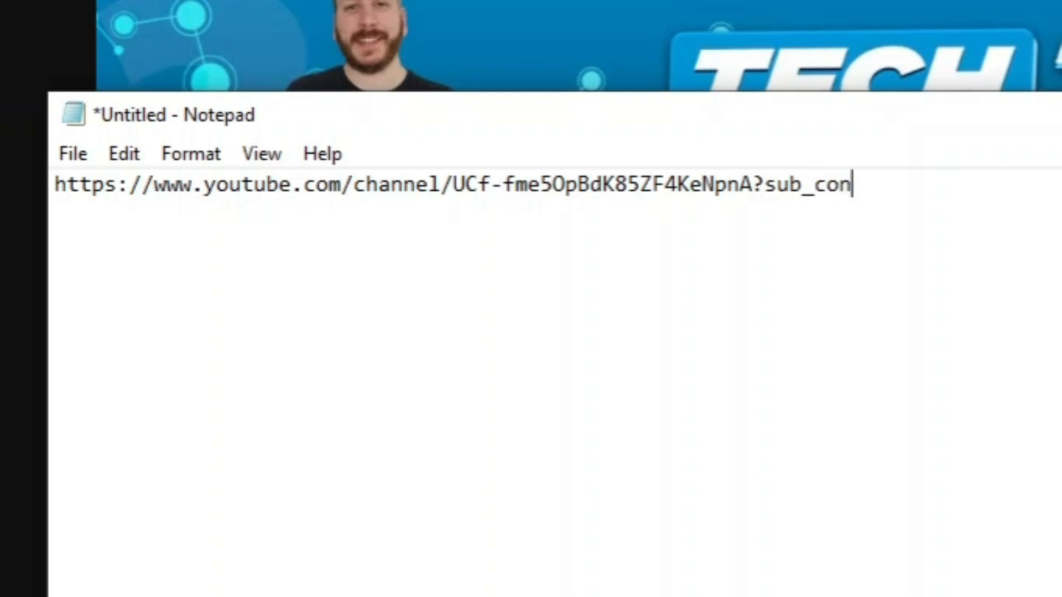
type("firmation")
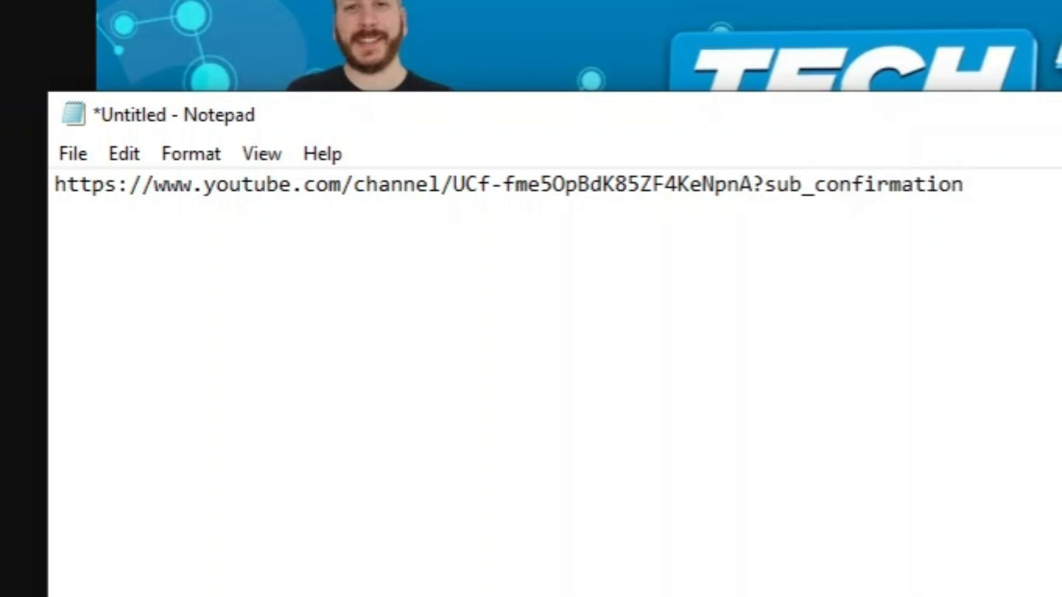
type("=")
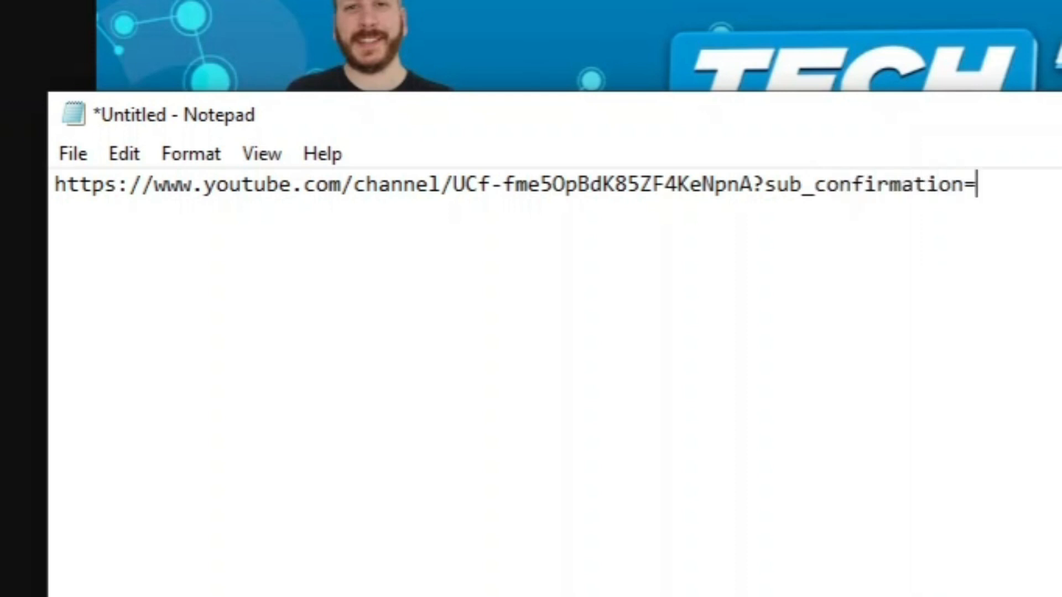
type("1")
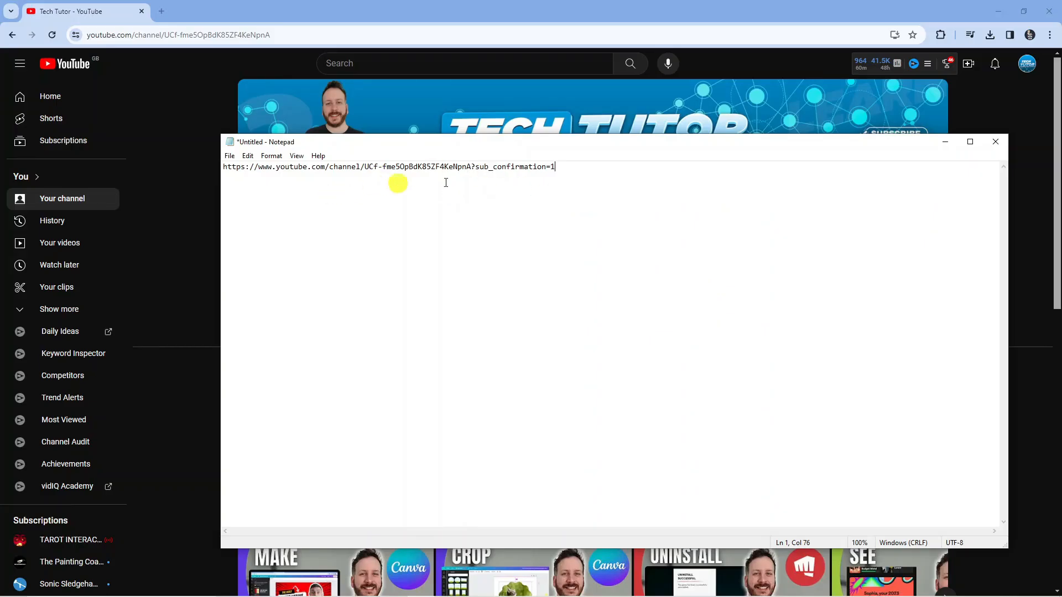
- Open the copied subscribe link and approve the Tech Tutor subscription in the confirmation dialog
key("ctrl+a")
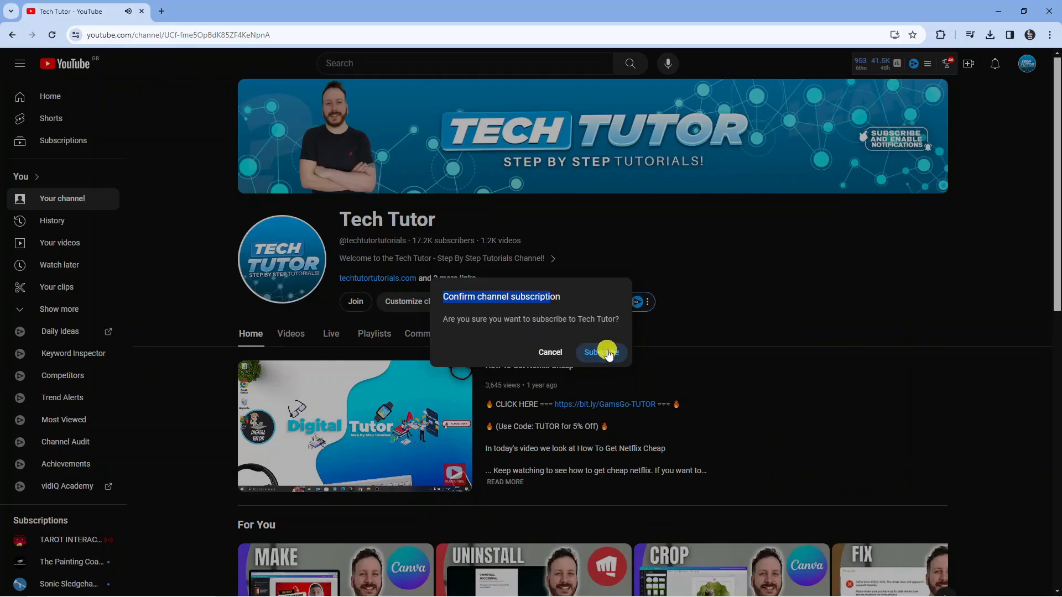
left_click(601, 352)
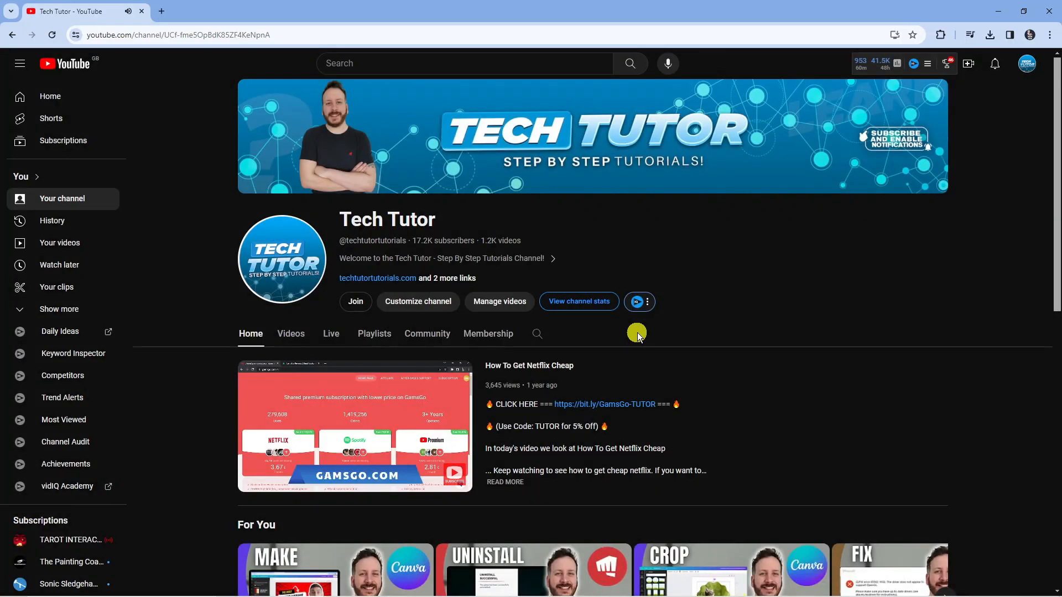